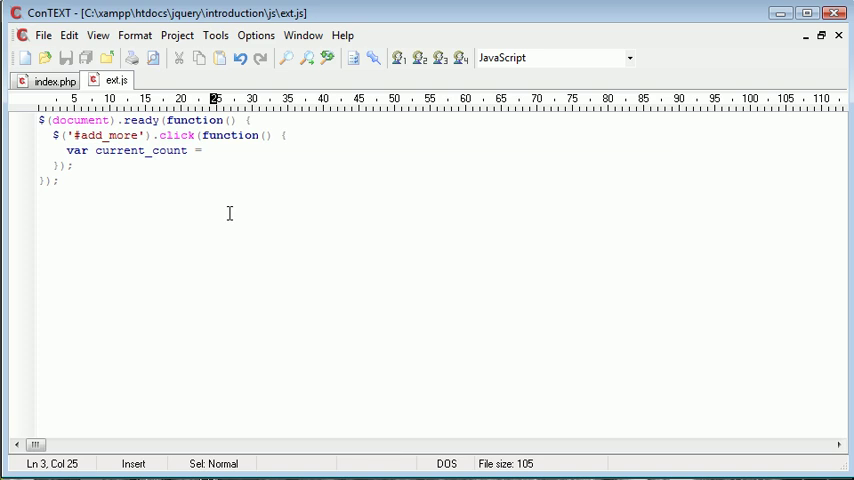
- Store $('input[type="file"]').length in current_count and alert it inside the click handler
text($)
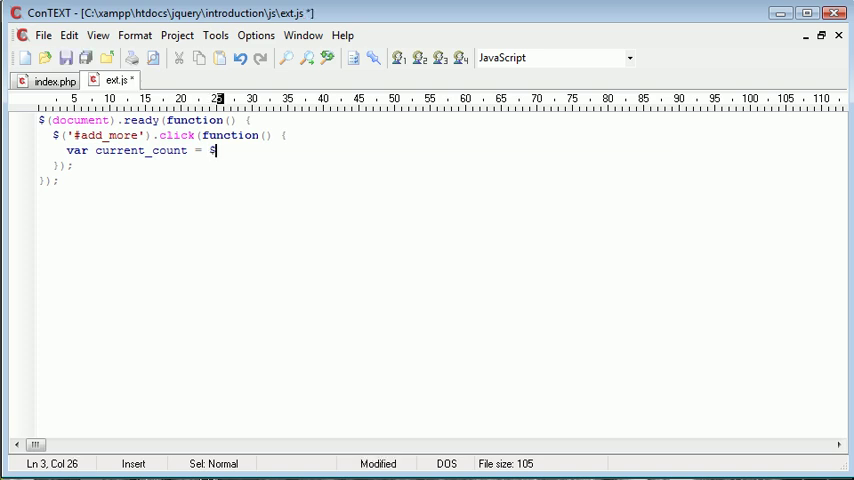
text((''))
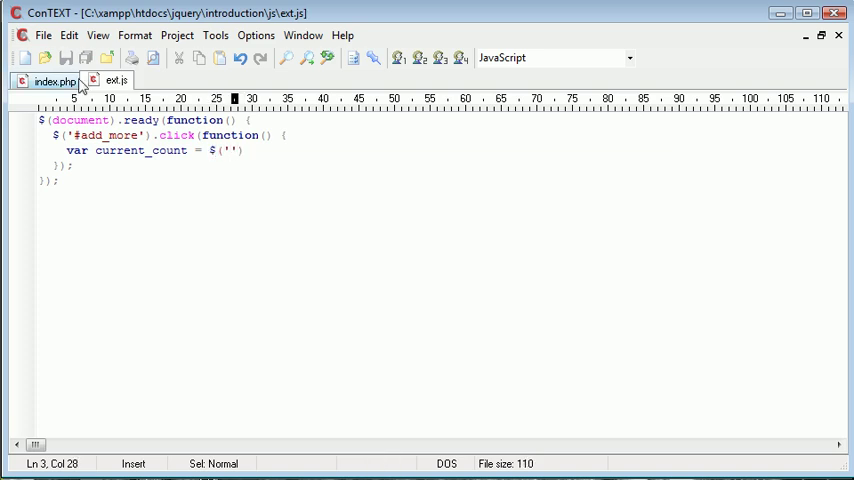
click(55, 81)
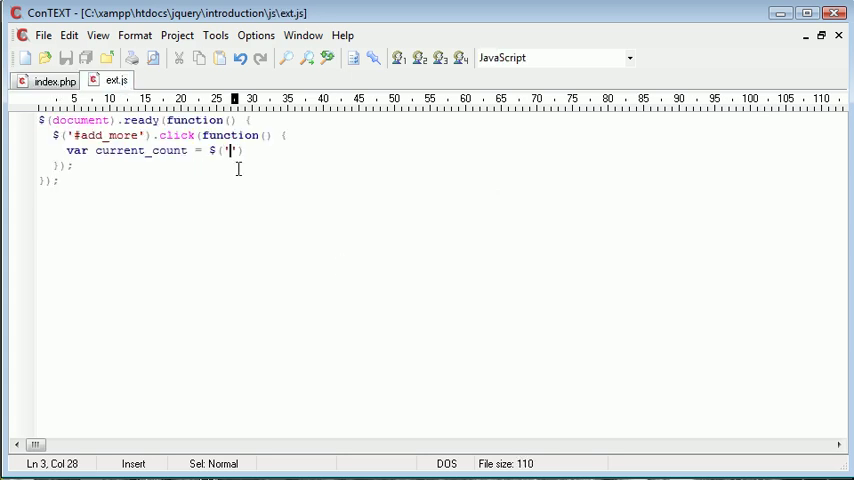
text(input)
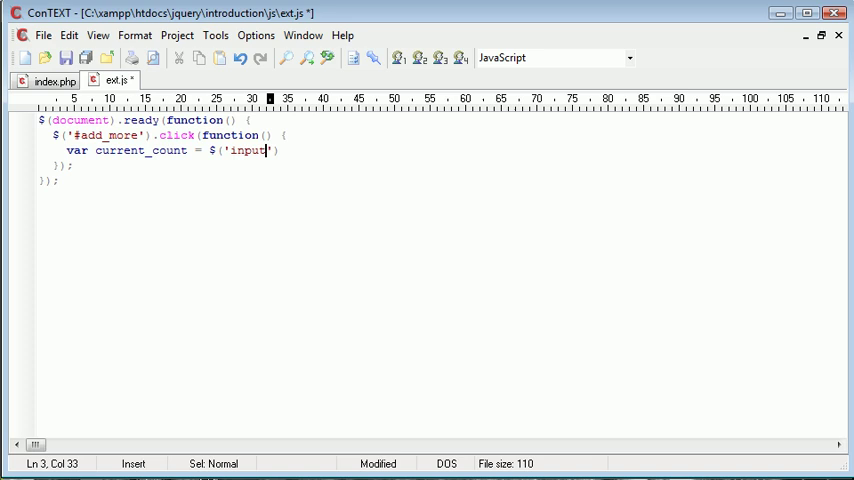
text([type="file)
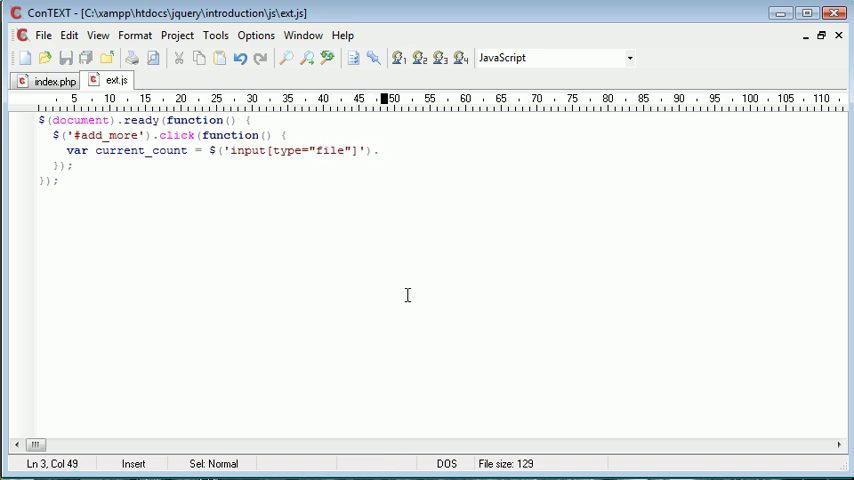
mouse_move(259, 150)
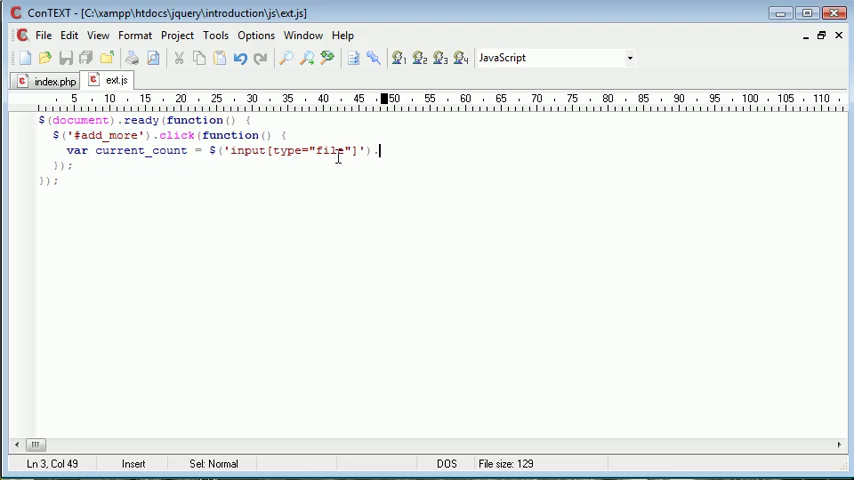
mouse_move(478, 199)
text(length;)
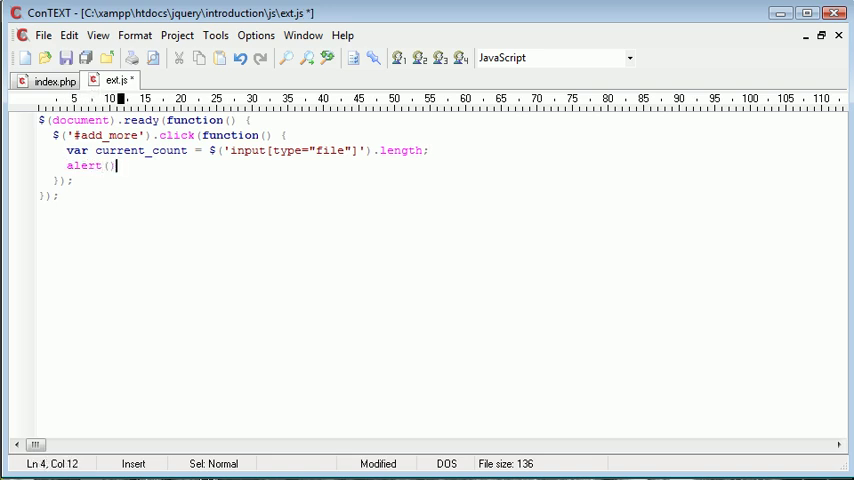
text(current_)
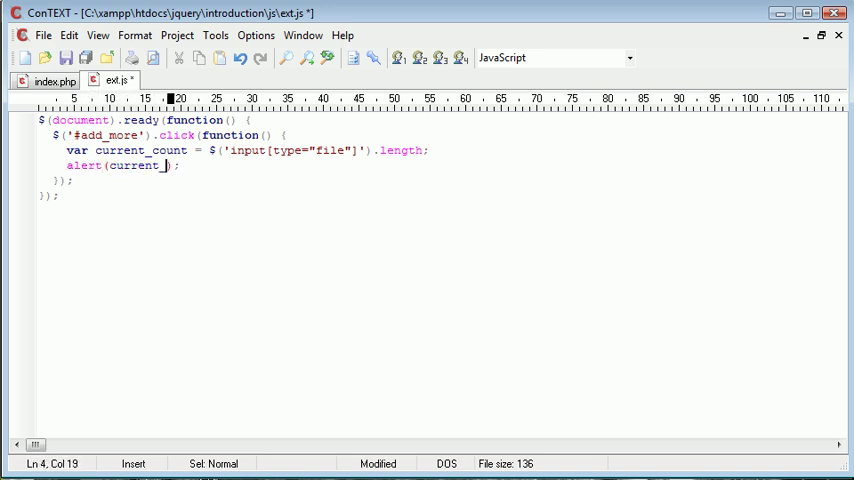
text(count)
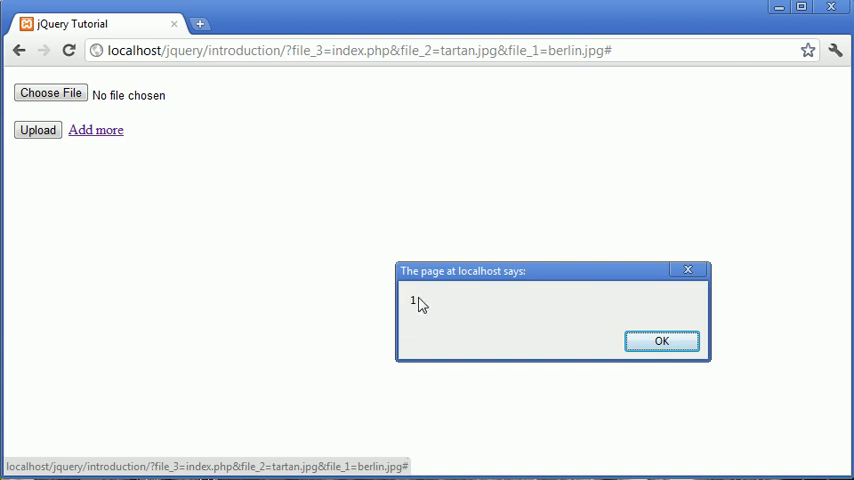
- Dismiss the Chrome alert reporting a count of 1 file input
click(661, 341)
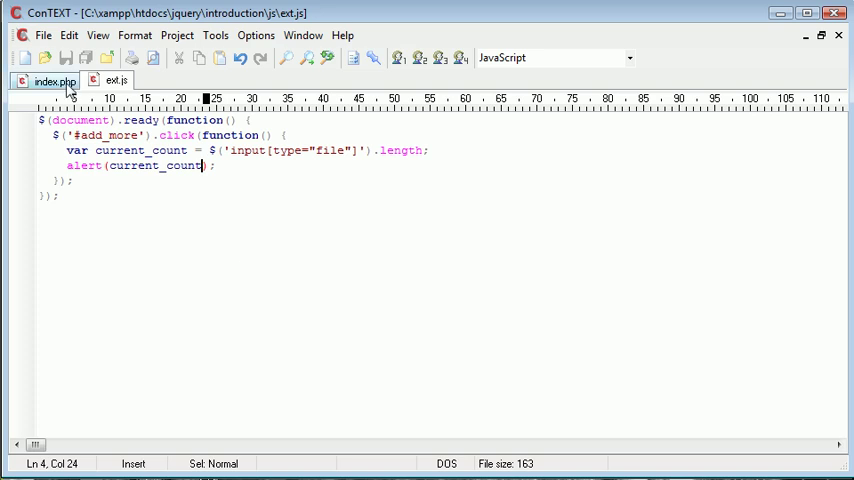
- Replace the alert line with var next_count = current_count + 1; in ext.js
click(55, 80)
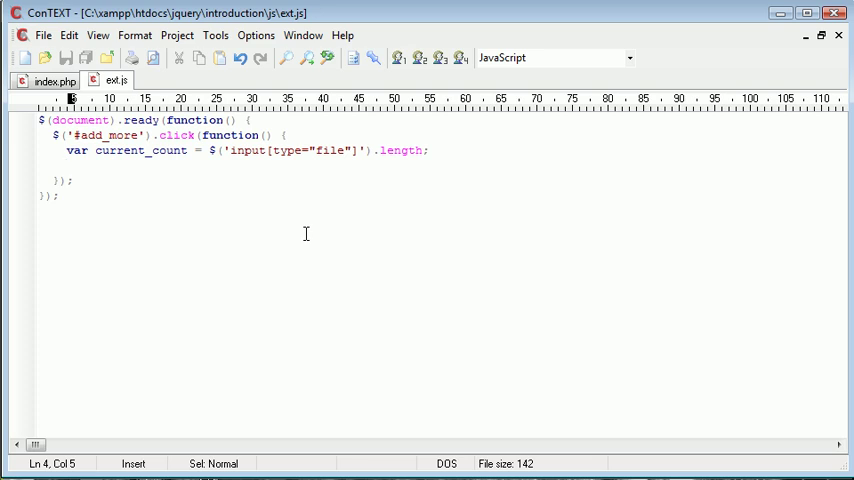
text(var)
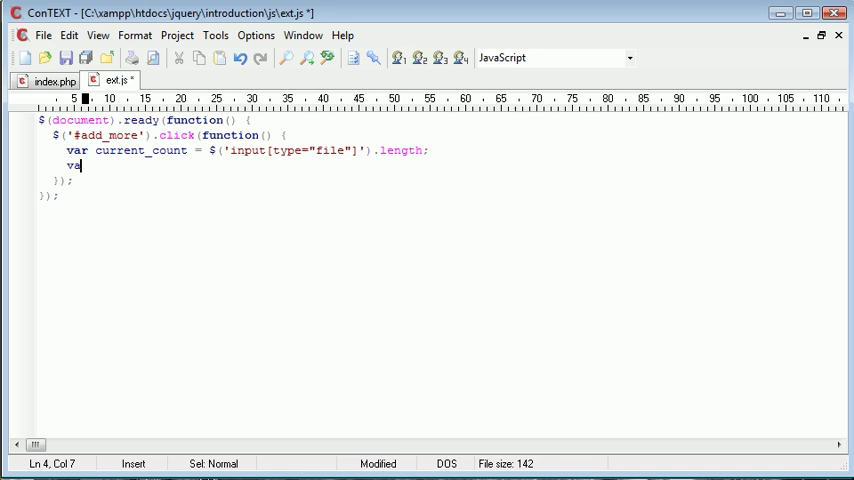
text(ne)
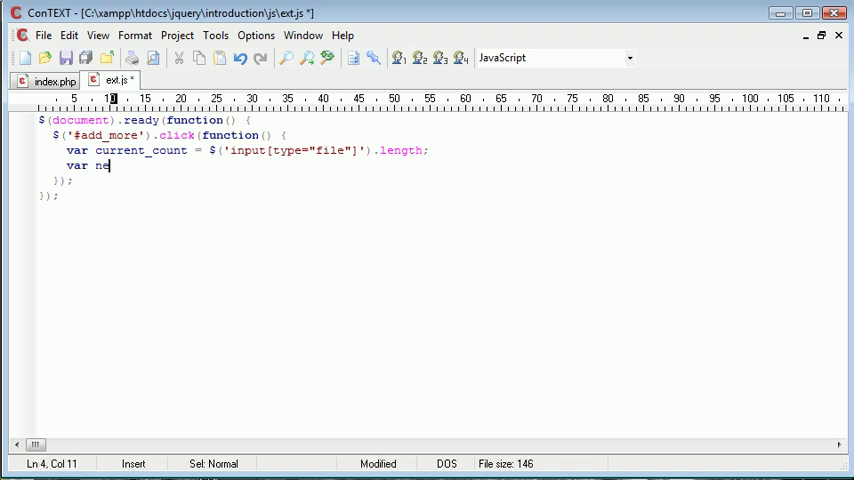
text(xt_count =)
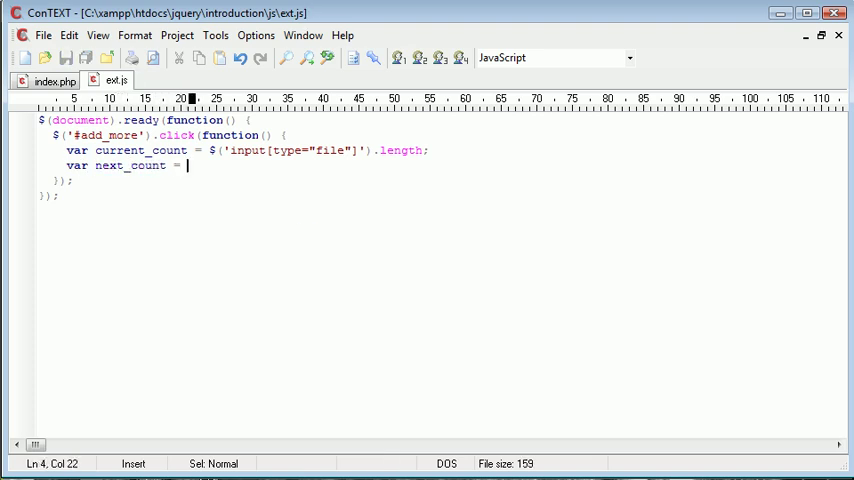
text(current_count + 1;)
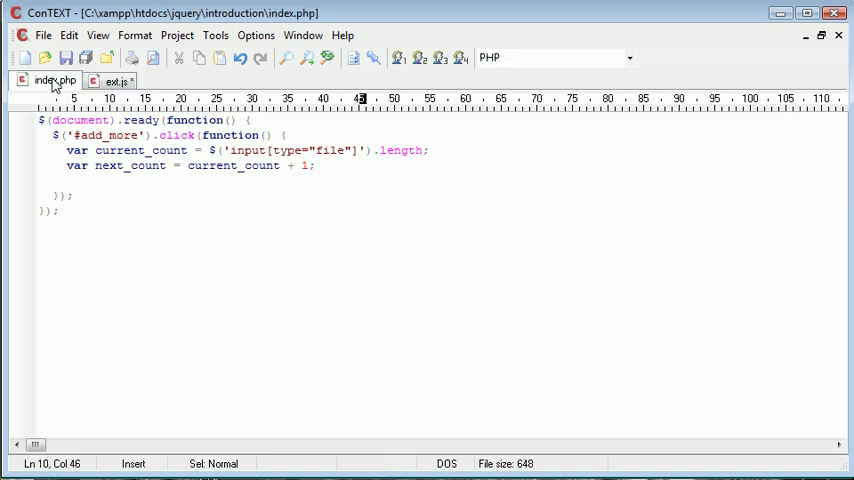
click(54, 80)
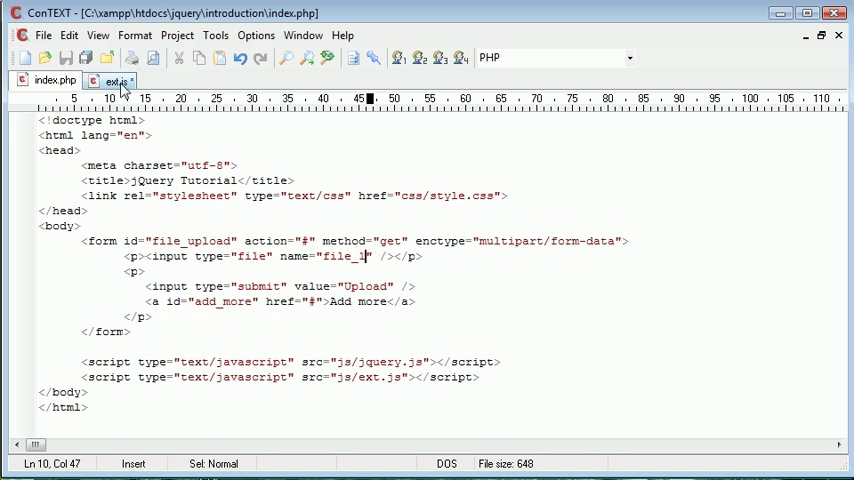
click(110, 80)
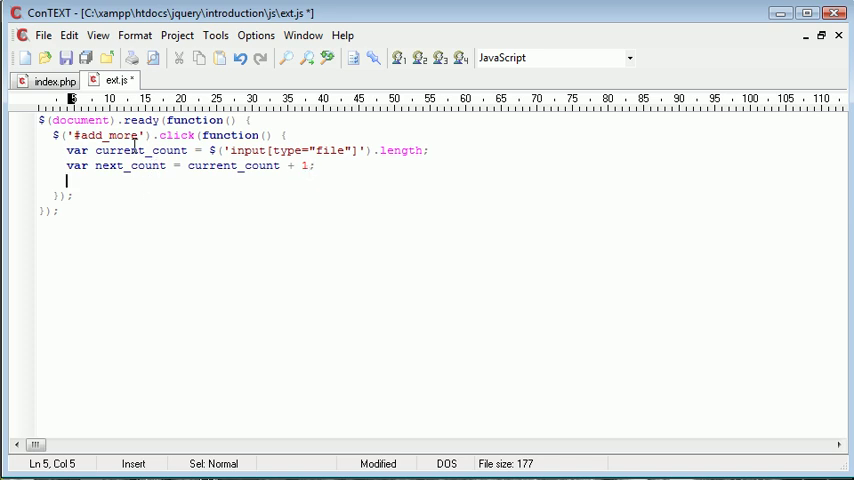
- Add $('#file_upload').prepend('<p><input type="file" name="file_x" /></p>'); to the handler
text($)
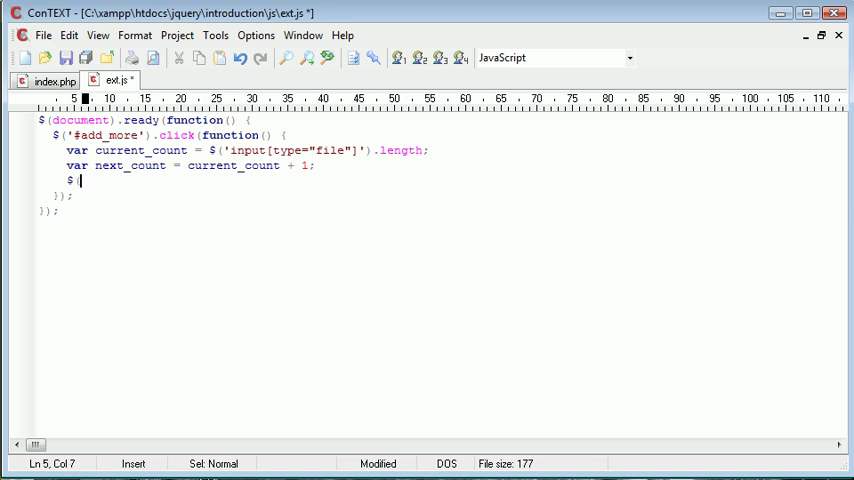
text(('#'))
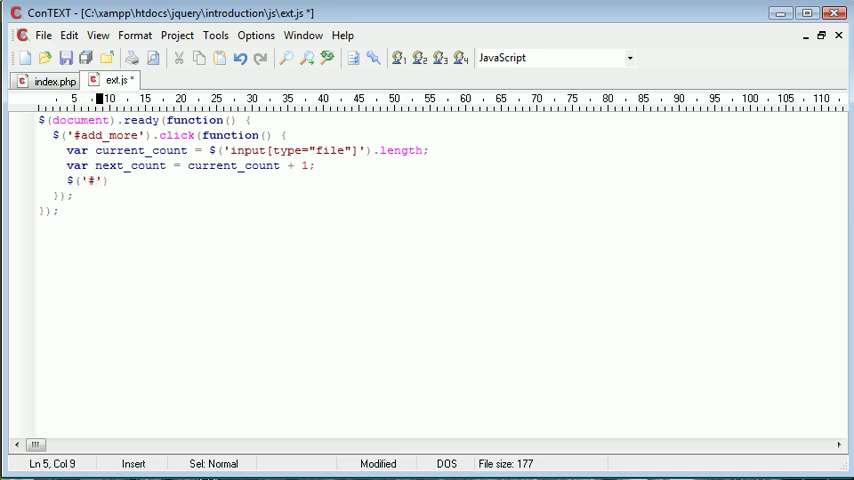
text(file_upload)
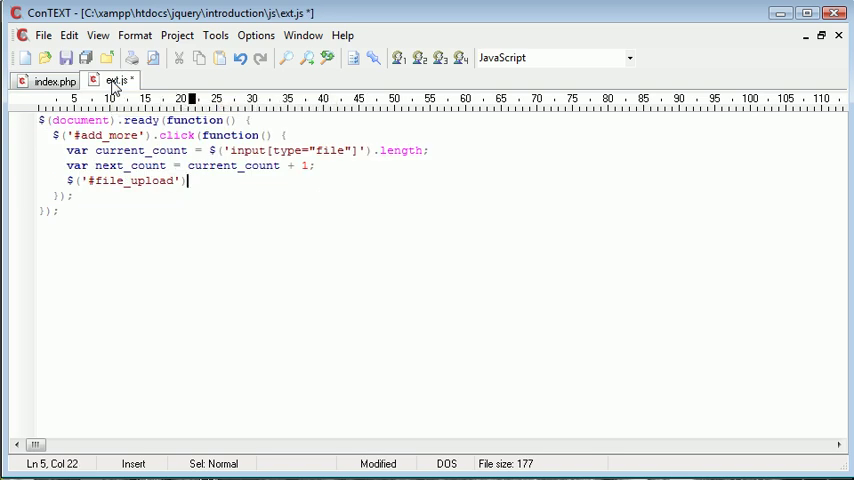
text(.prepend();)
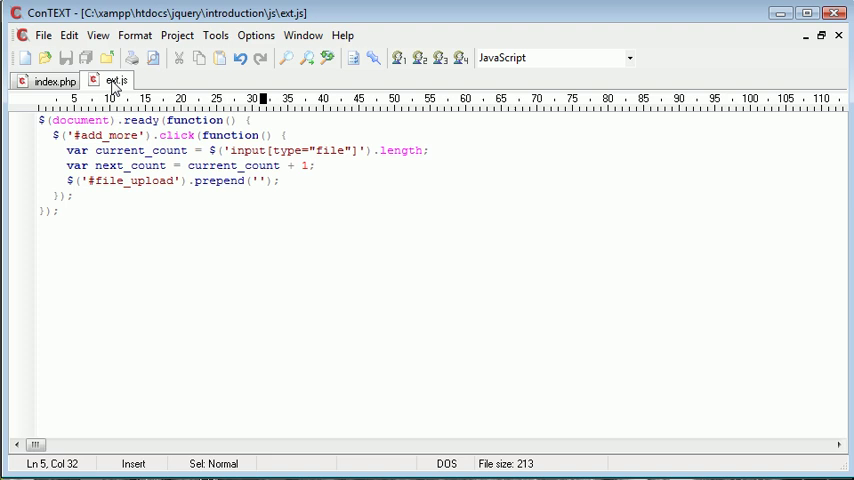
text(<p></p>)
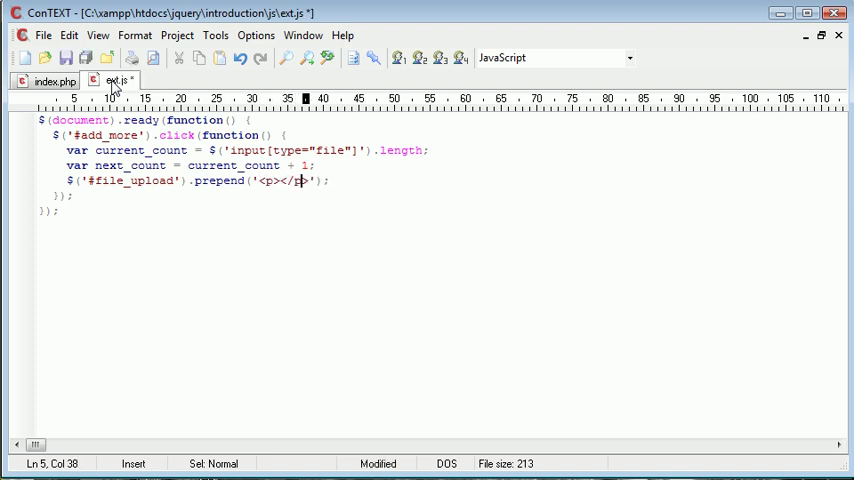
text(input <)
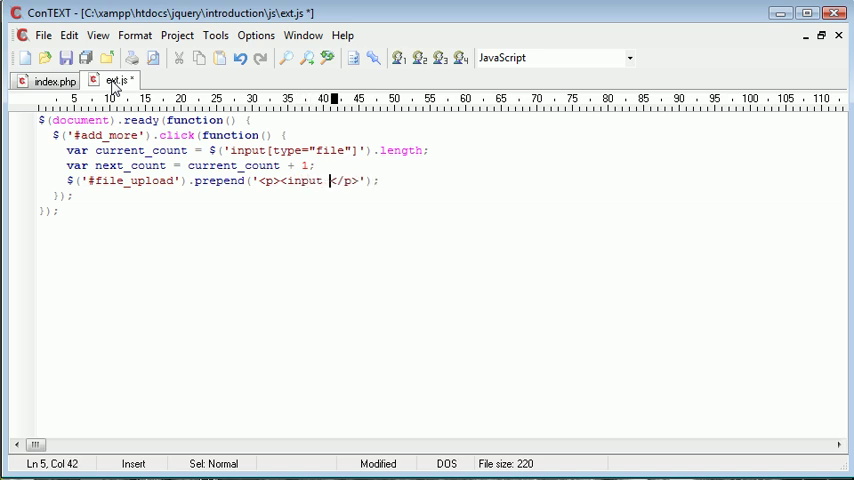
text(type="">)
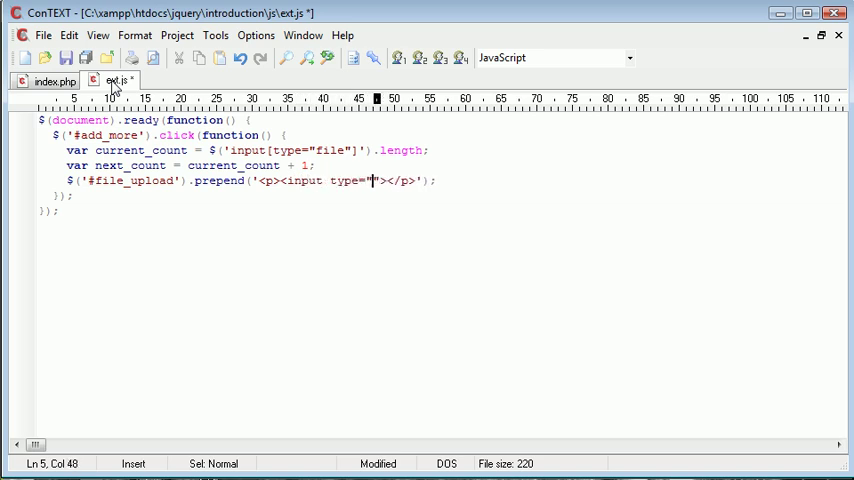
text(file" /)
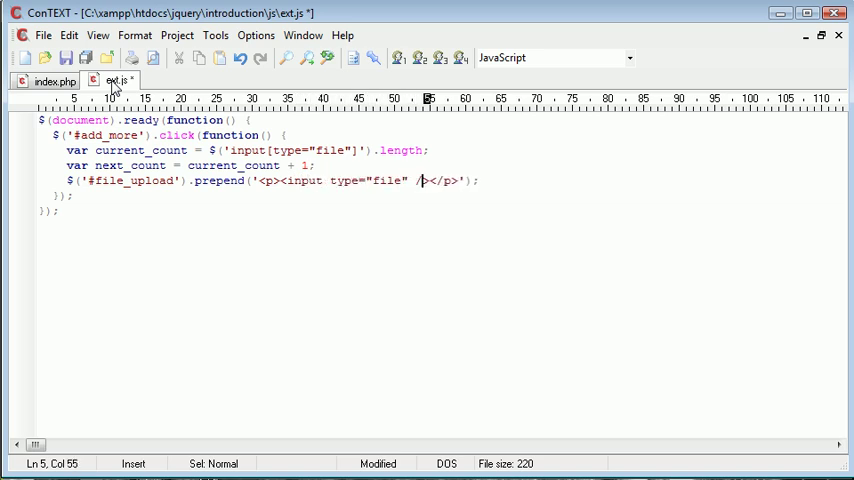
text(name="file)
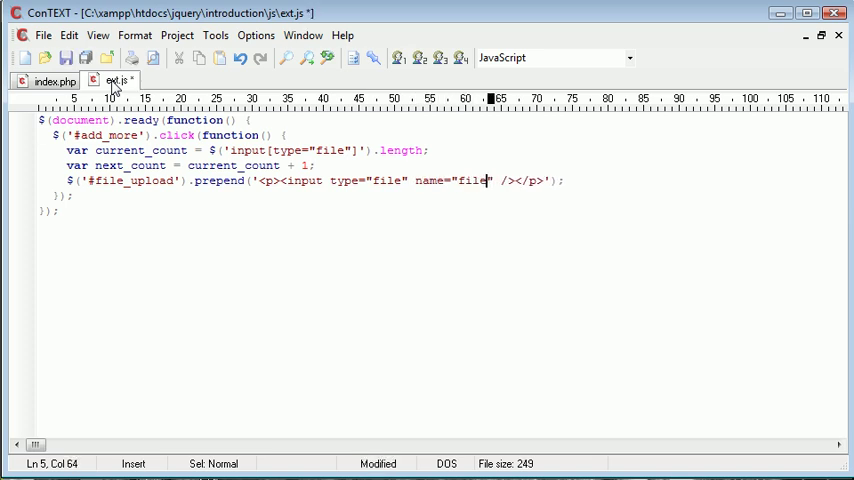
text(_x)
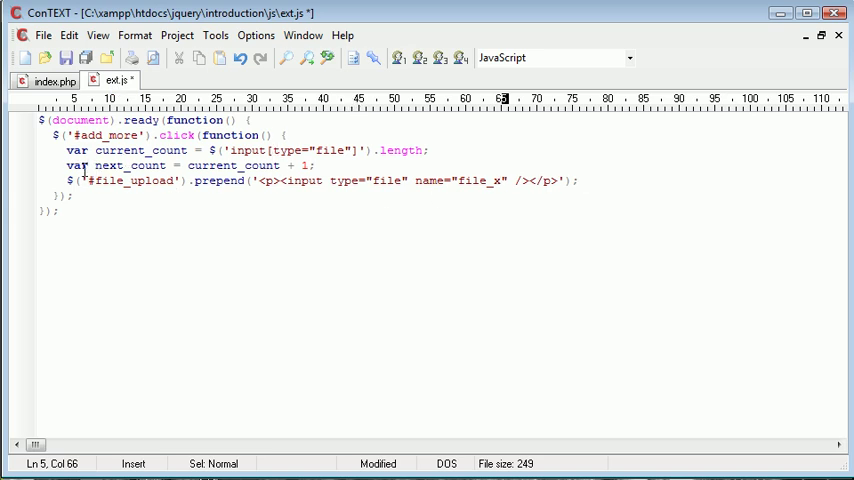
- Rename the input to 'file_' + next_count, save ext.js, and bring up index.php
double_click(130, 165)
text(')
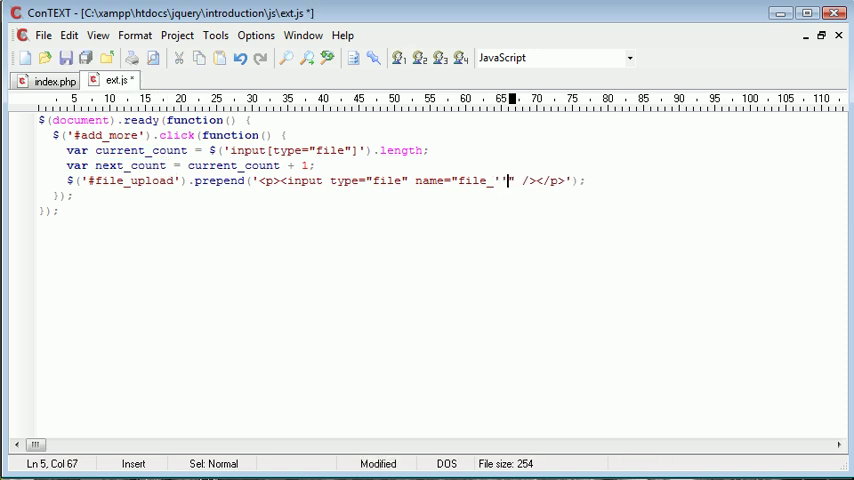
text(+ +)
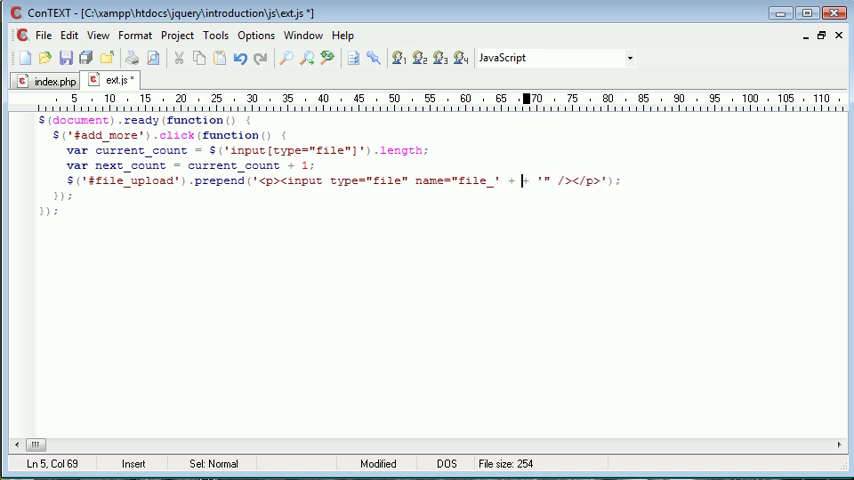
text(next_count)
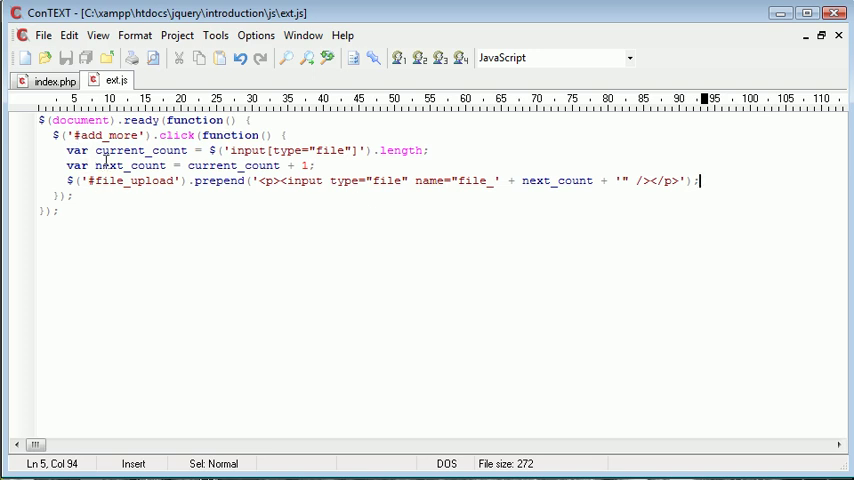
mouse_move(407, 186)
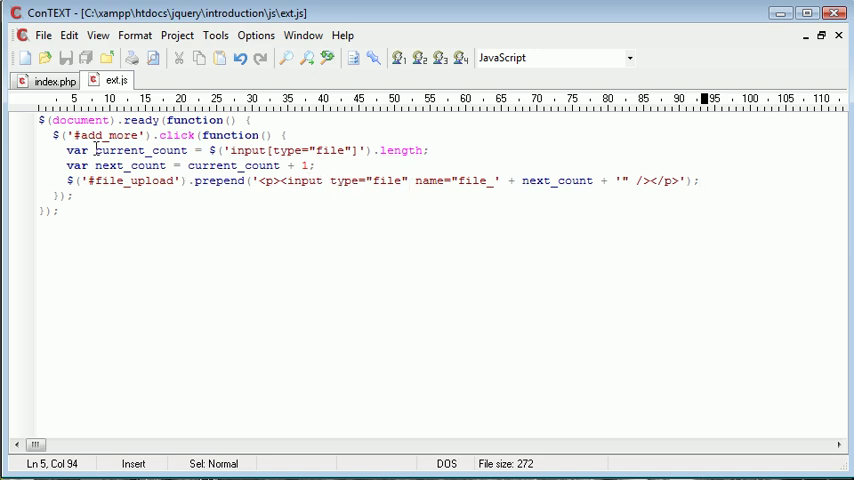
mouse_move(396, 165)
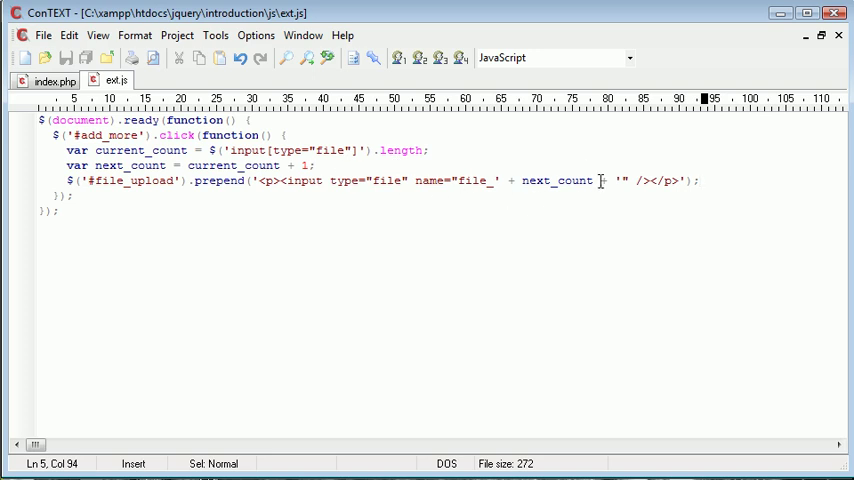
mouse_move(533, 203)
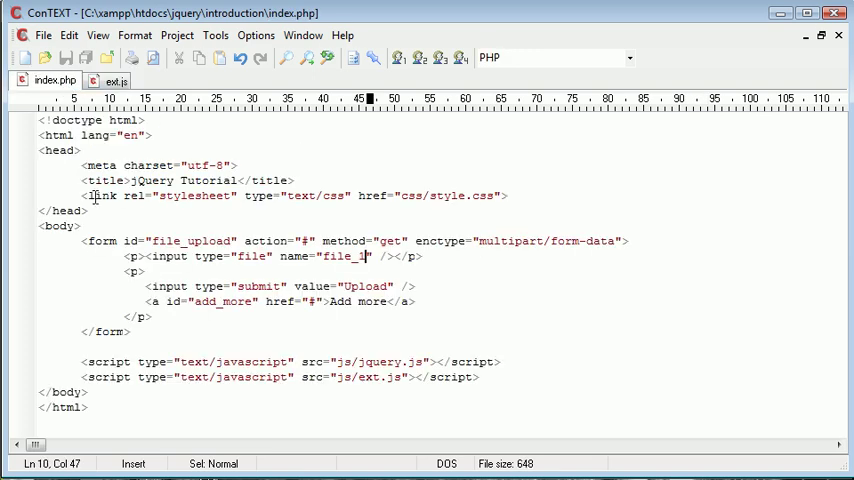
click(215, 240)
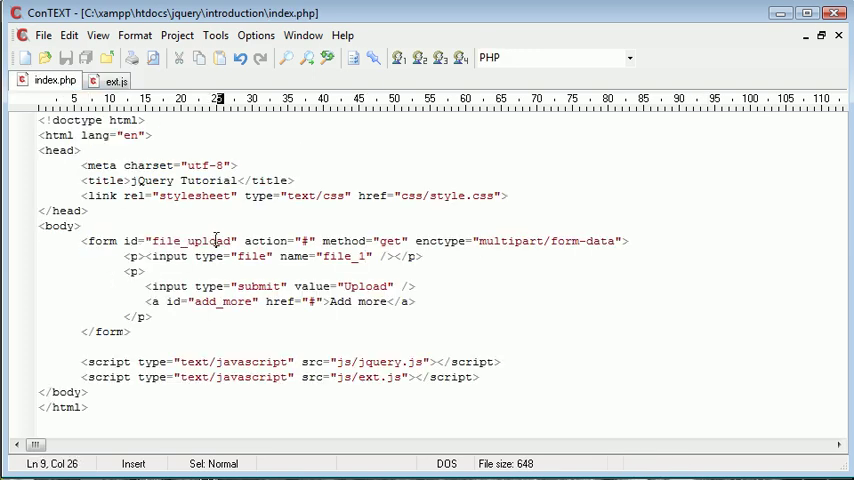
- Add a blank line above the first file input in index.php, then return to ext.js
click(128, 256)
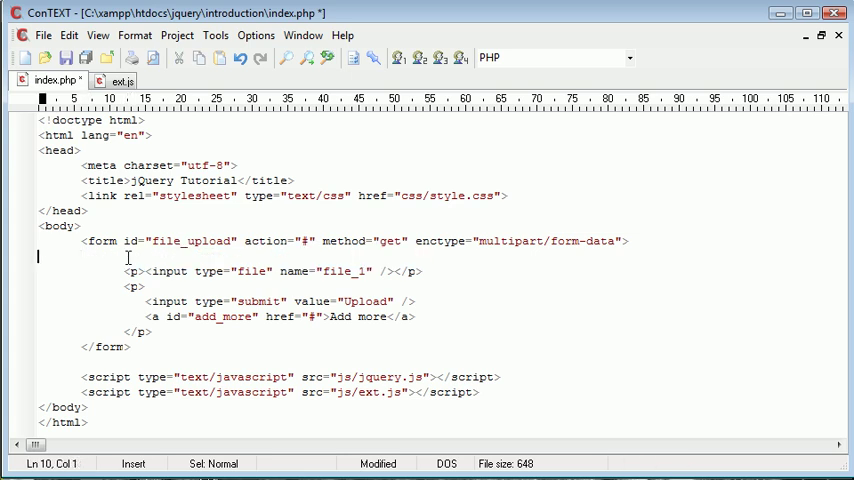
click(115, 81)
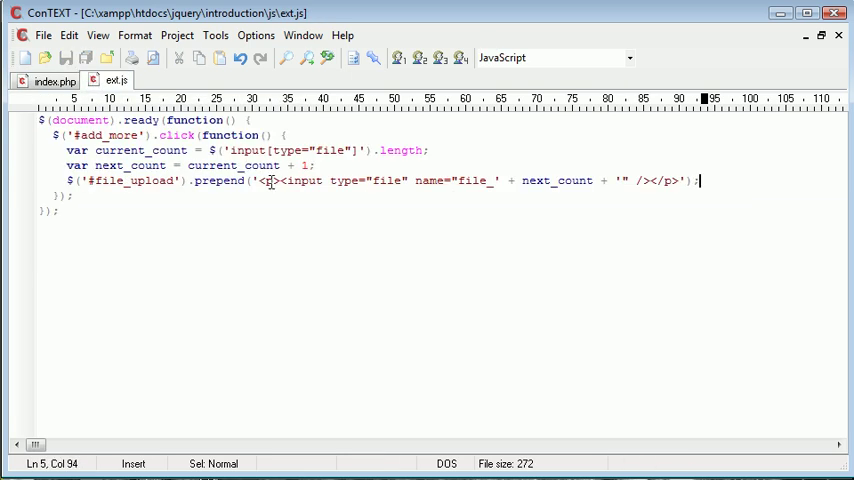
click(50, 80)
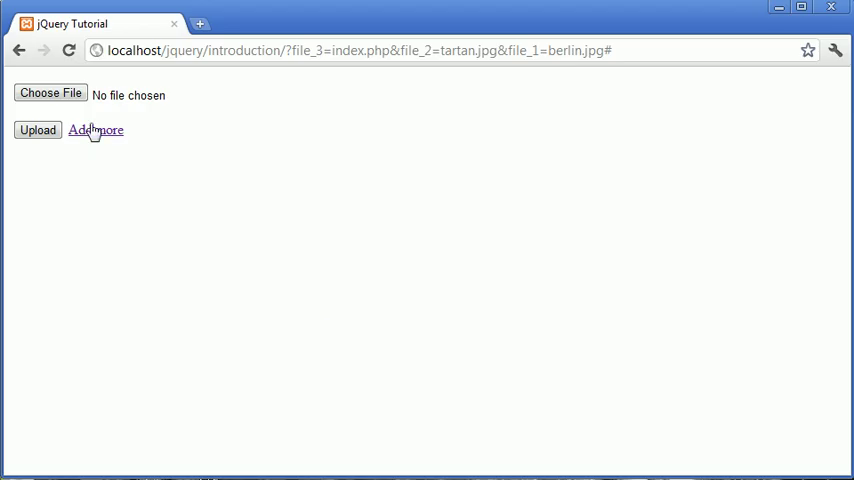
- Stack three more file inputs with Add more, then open and dismiss Choose File
click(95, 130)
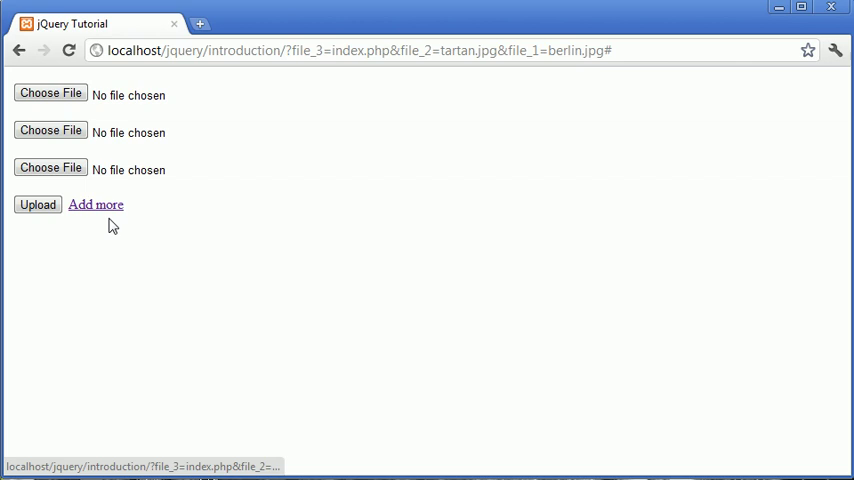
click(95, 204)
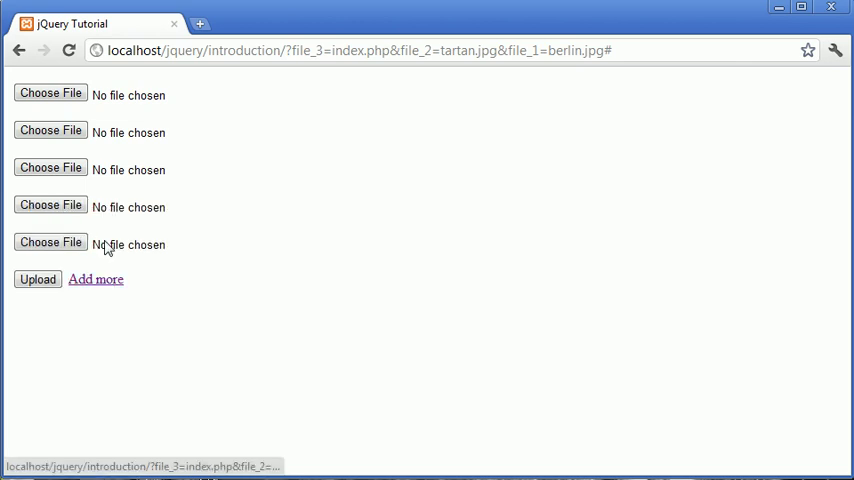
click(95, 279)
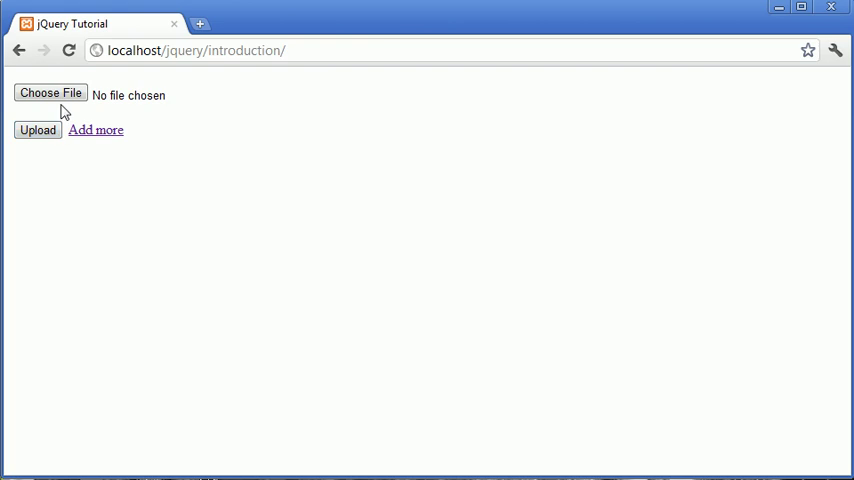
click(50, 92)
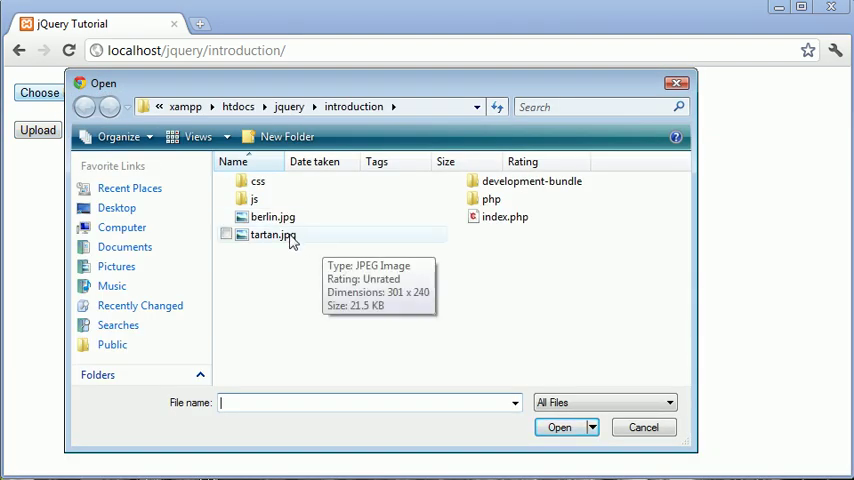
click(559, 427)
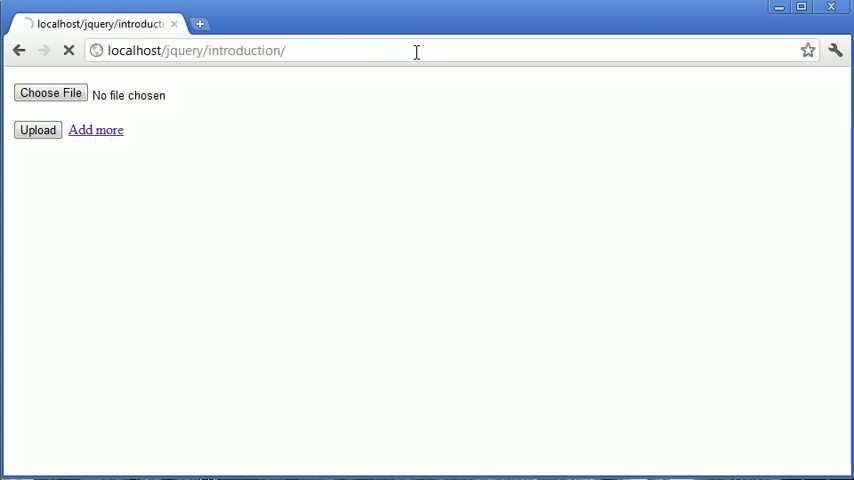
- Fill three file inputs with tartan.jpg, berlin.jpg and index.php, and submit the form
click(95, 168)
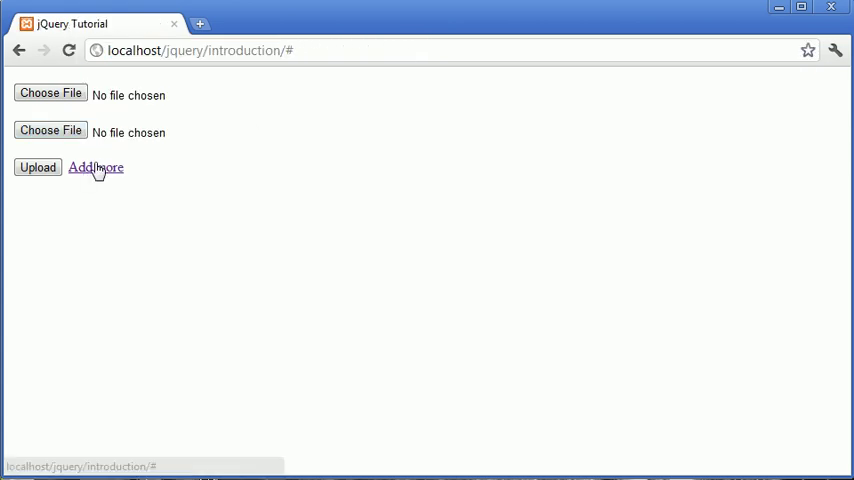
click(50, 92)
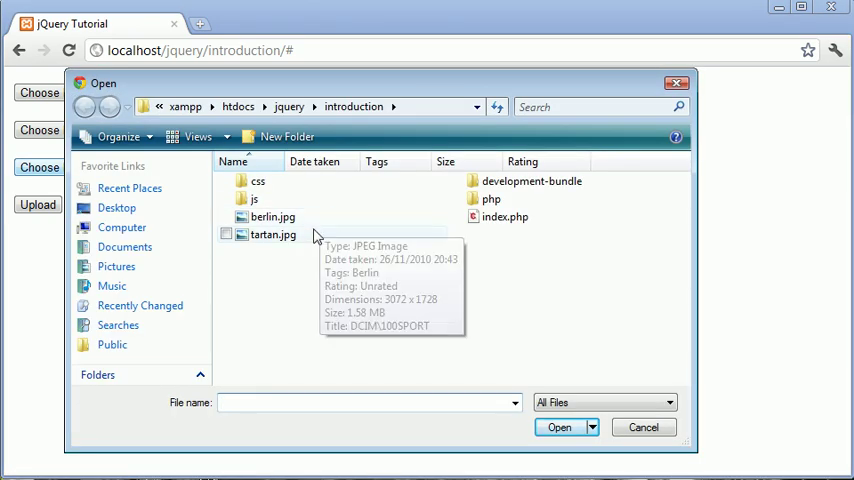
mouse_move(258, 266)
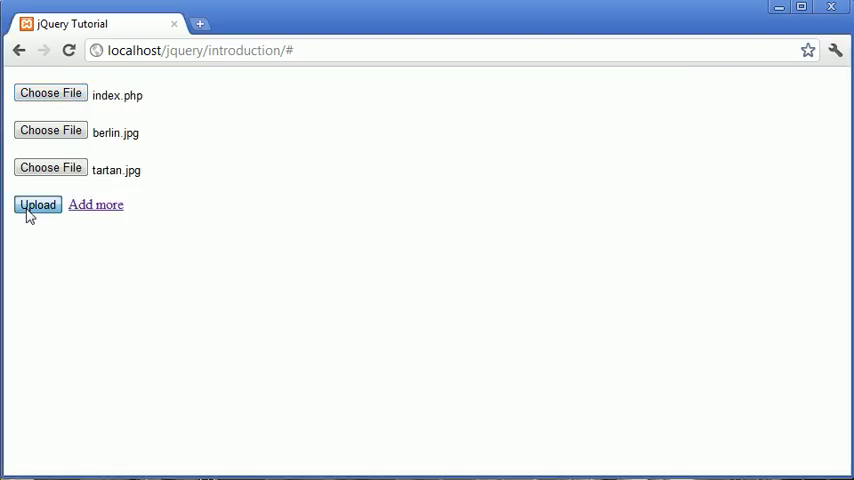
click(38, 205)
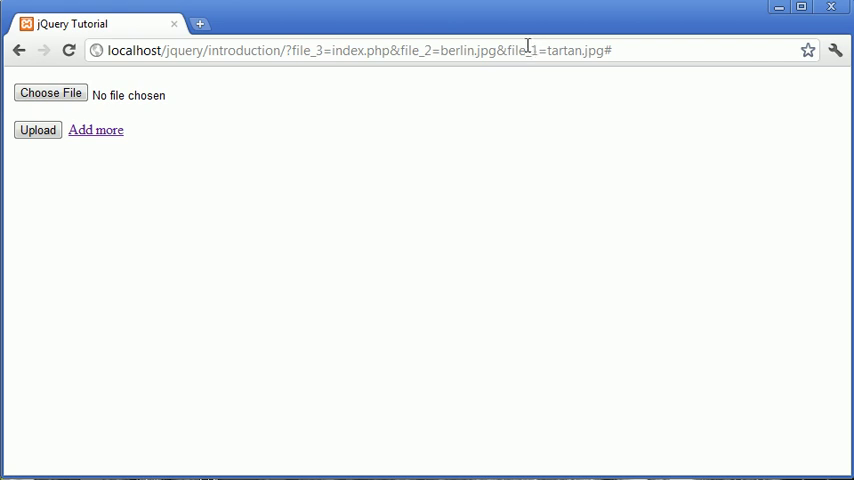
mouse_move(318, 50)
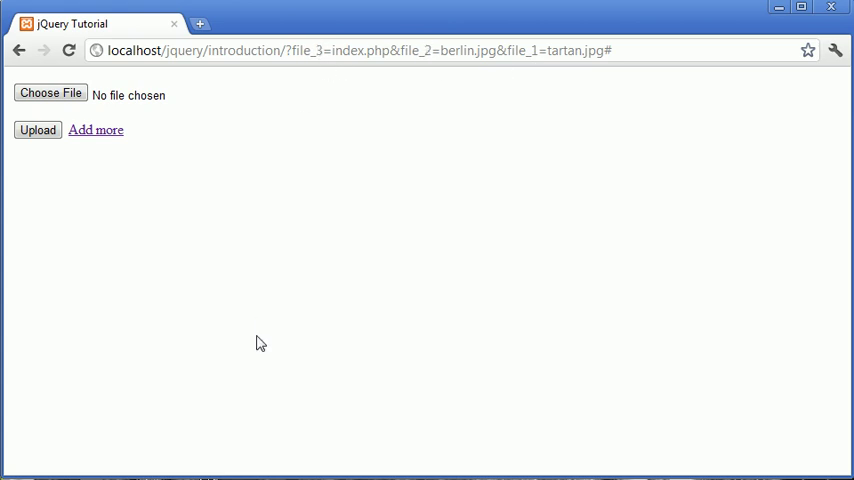
mouse_move(416, 253)
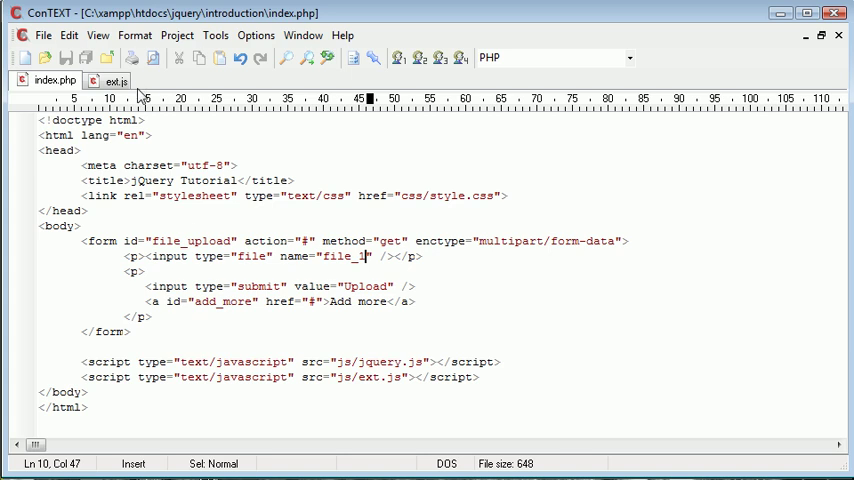
- Bring up ext.js to view the handler prepending 'file_' + next_count inputs
click(115, 80)
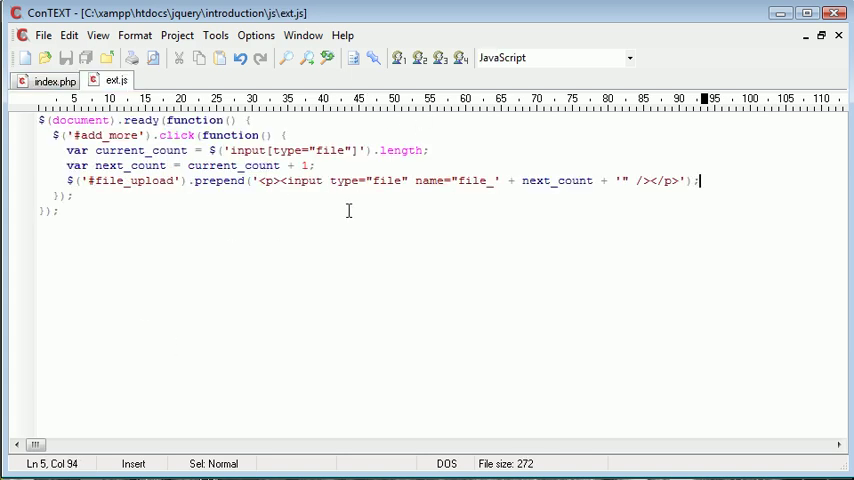
mouse_move(467, 166)
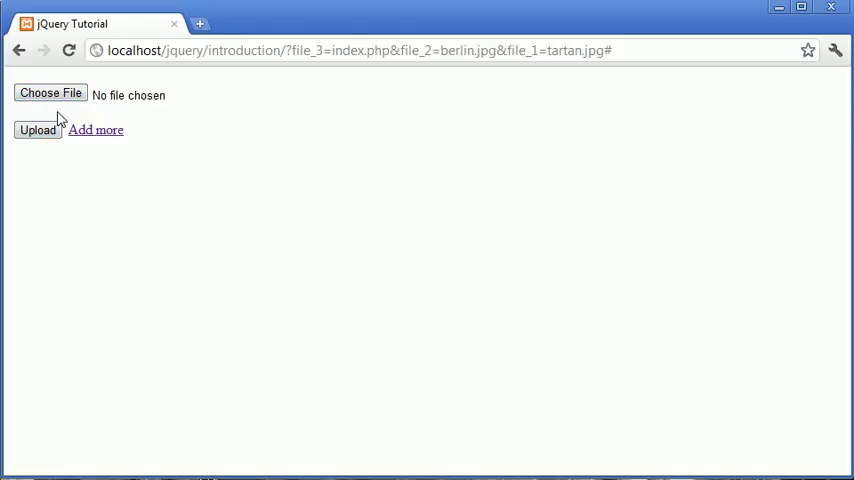
mouse_move(118, 100)
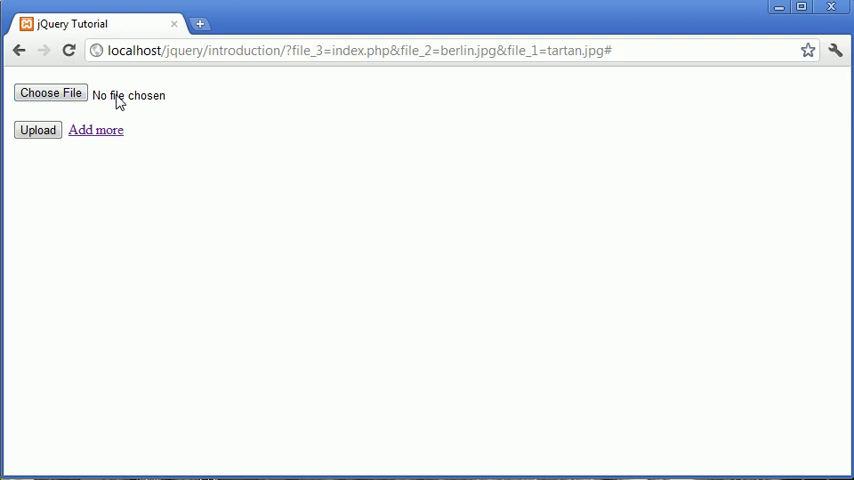
mouse_move(210, 112)
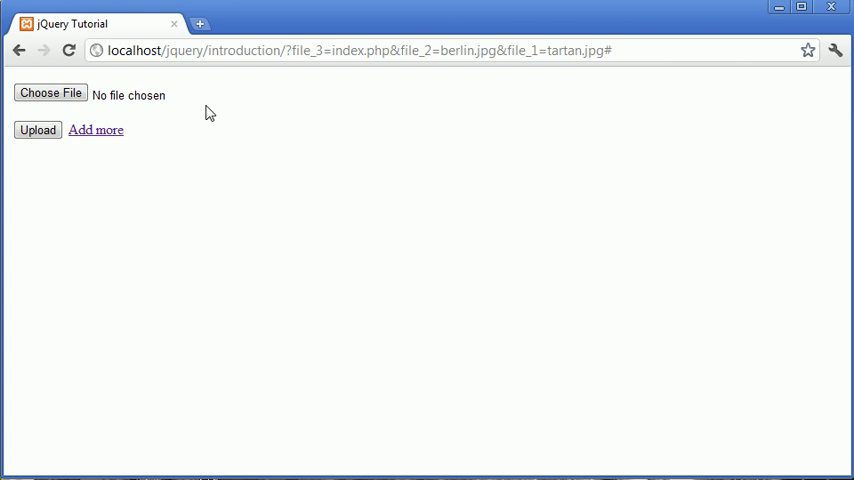
mouse_move(241, 148)
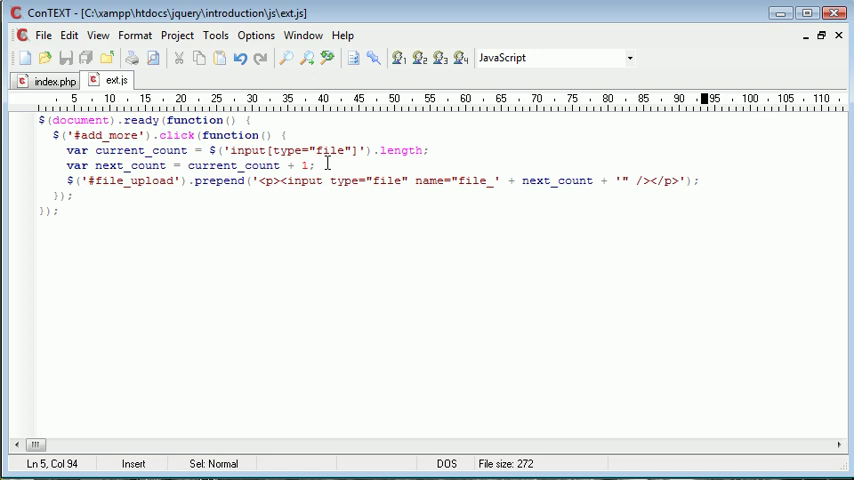
- Change the index.php form tag's method from "get" to "post"
click(50, 80)
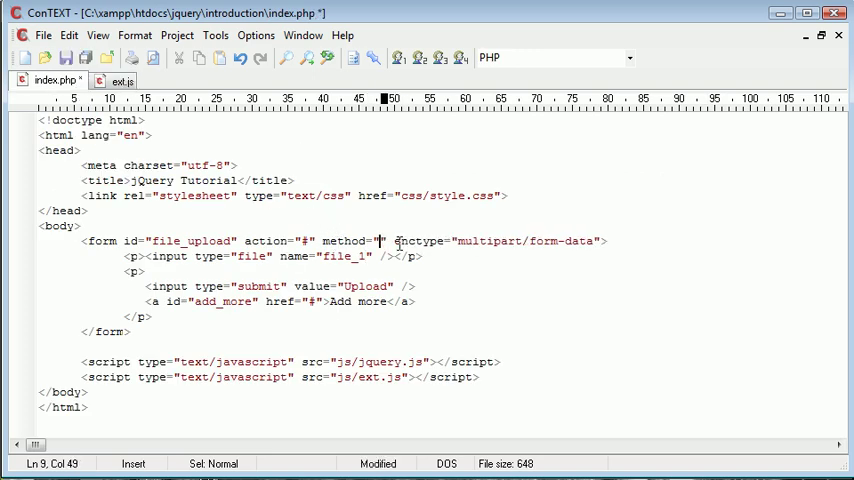
text(post)
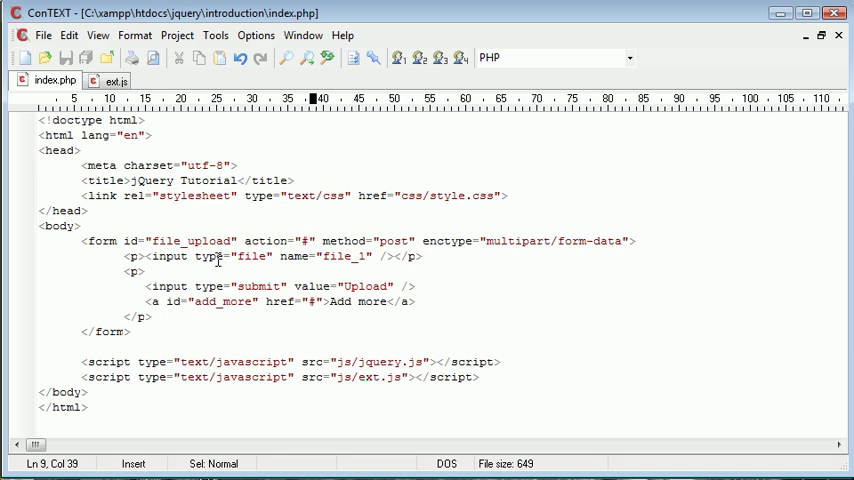
mouse_move(166, 157)
text($)
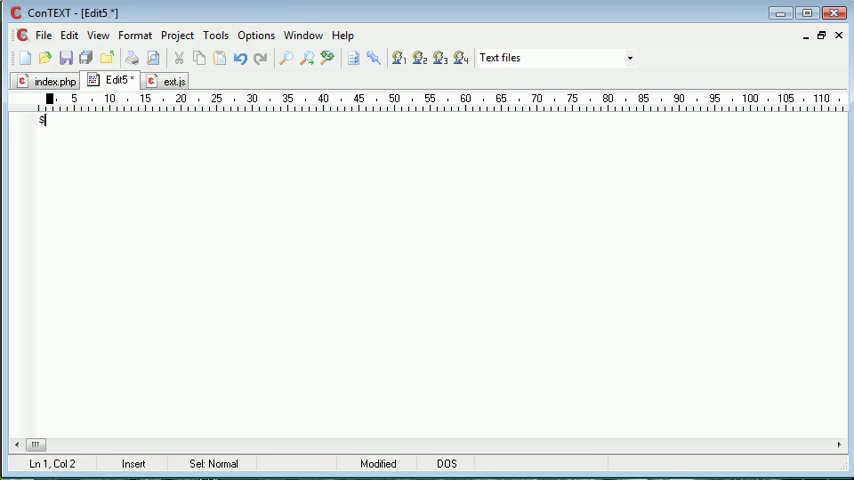
- Draft 'foreach ($_FILES as $file)' in a scratch file, then discard it to return to ext.js
text(_FILE)
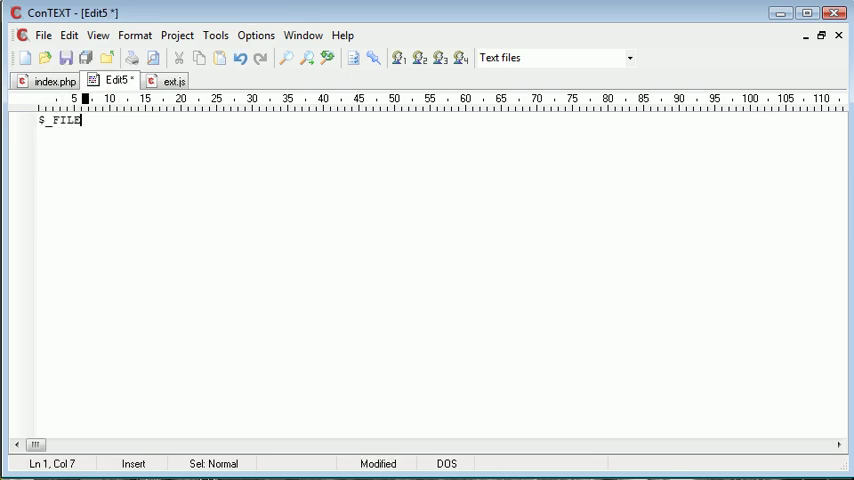
text(S)
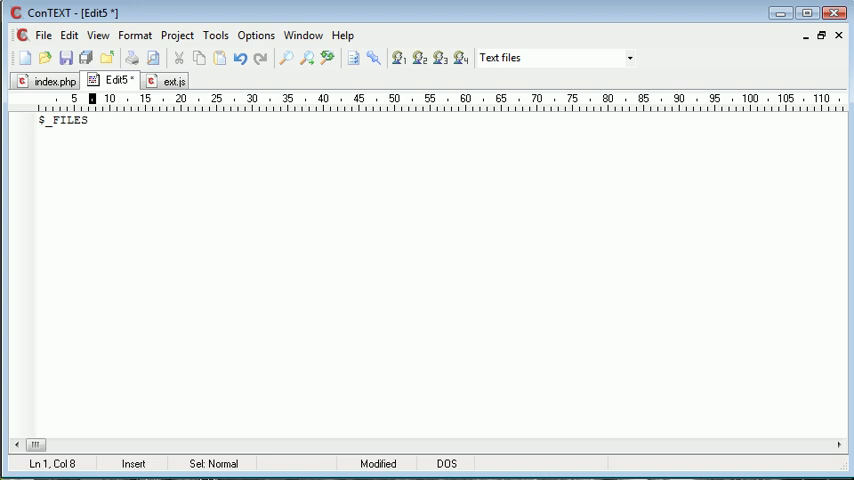
text(foreach ()
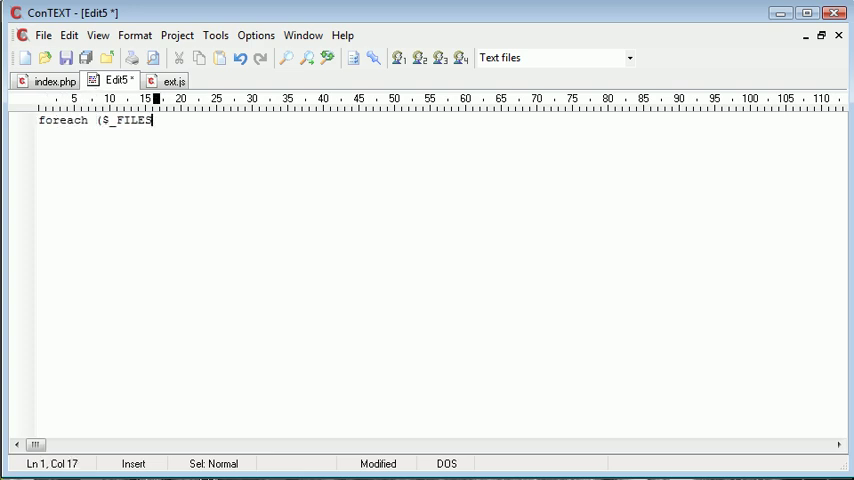
text(as $file))
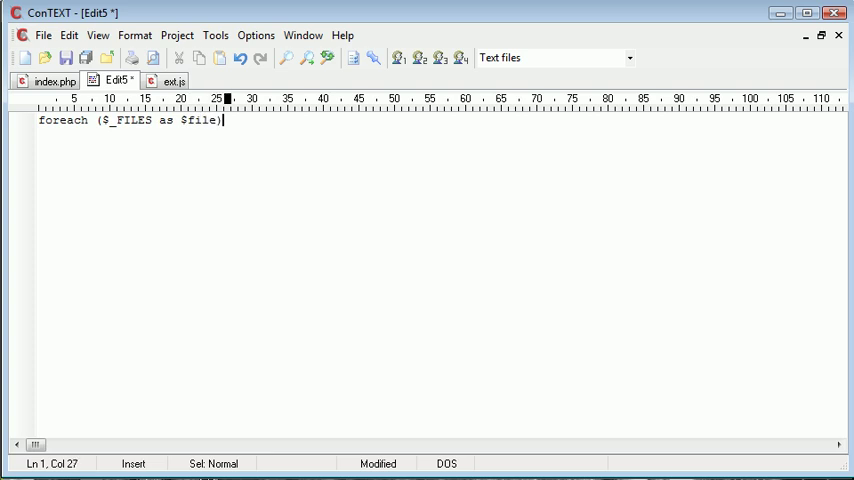
double_click(197, 120)
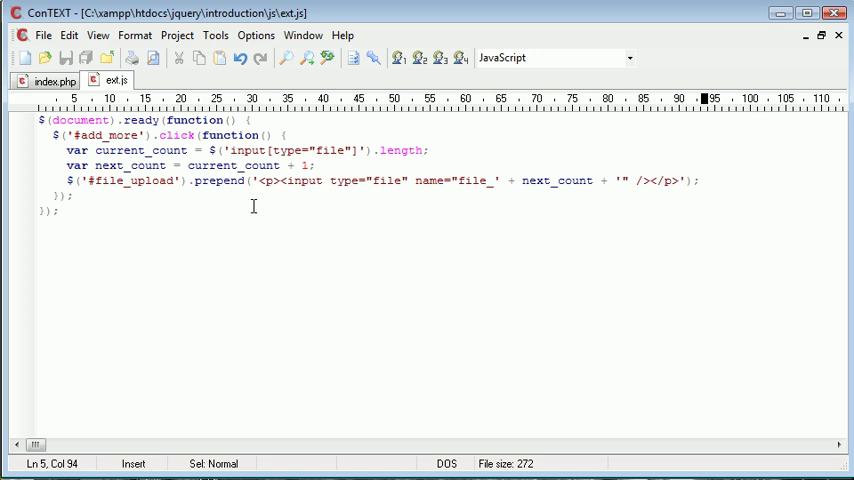
click(55, 80)
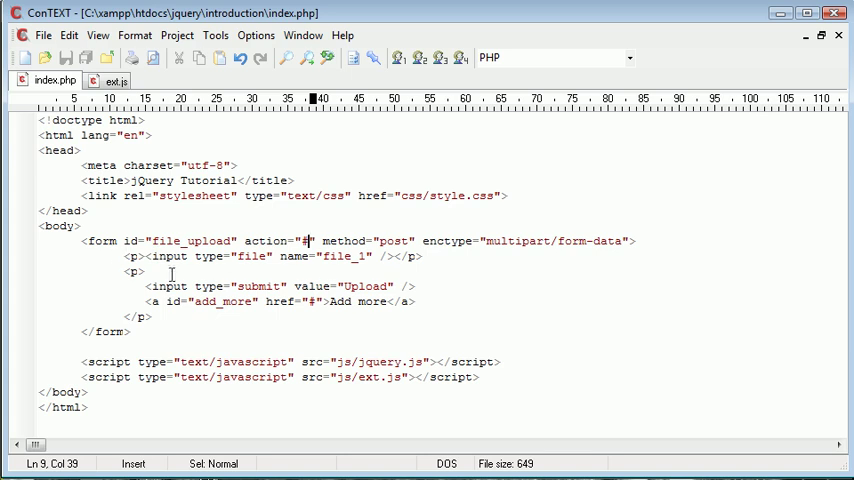
mouse_move(387, 268)
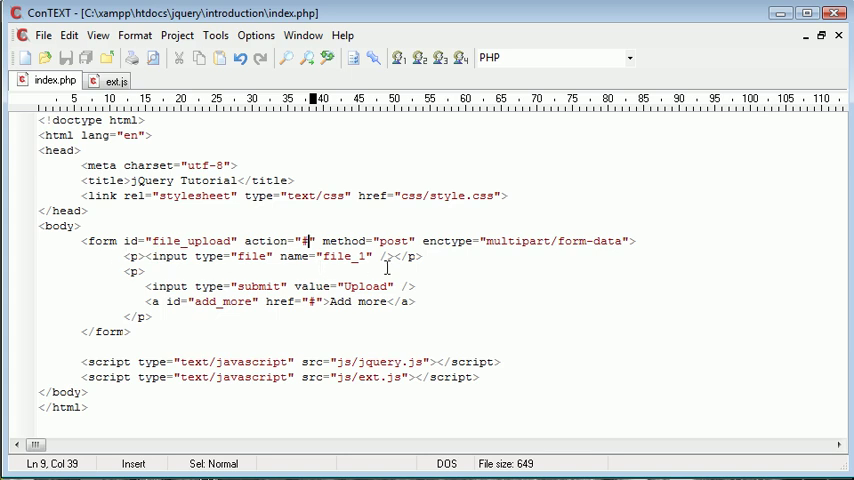
mouse_move(158, 335)
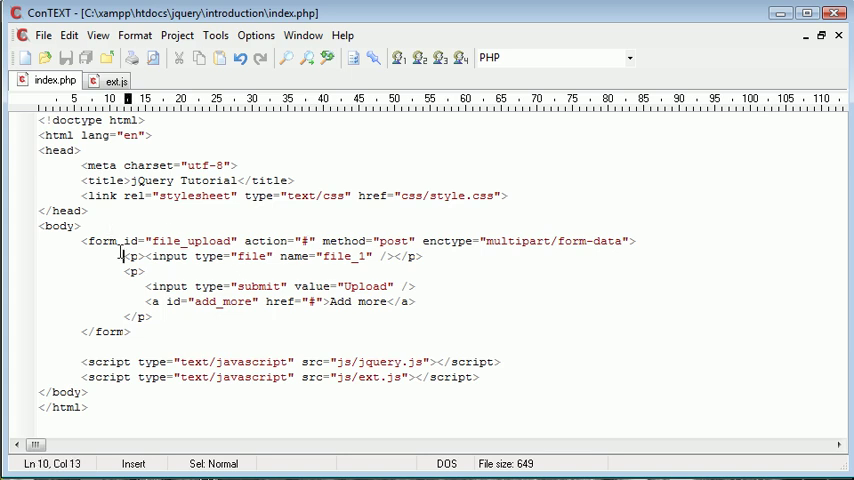
drag(122, 256, 422, 256)
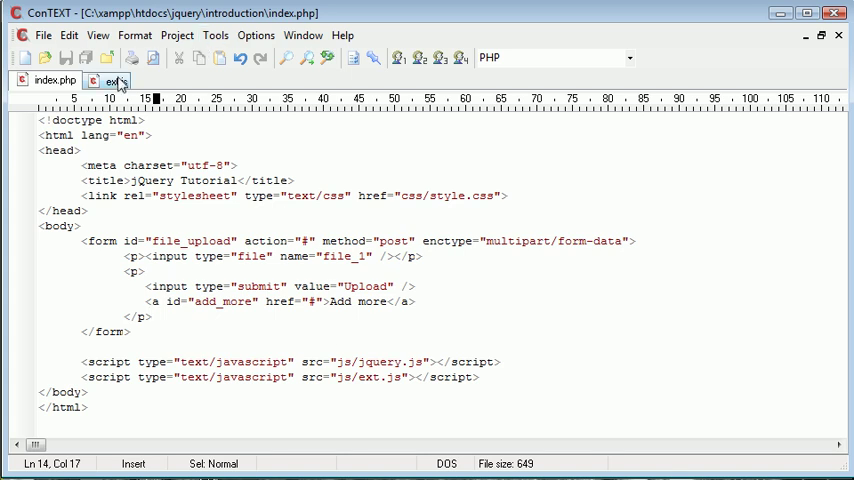
click(113, 80)
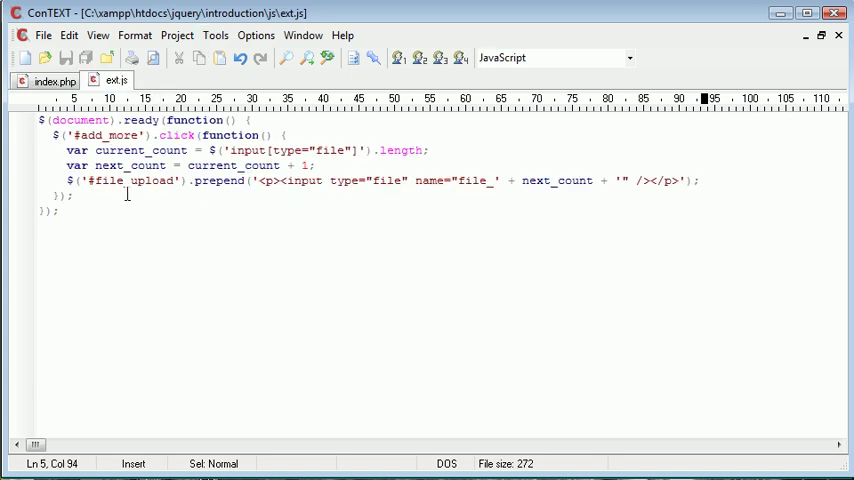